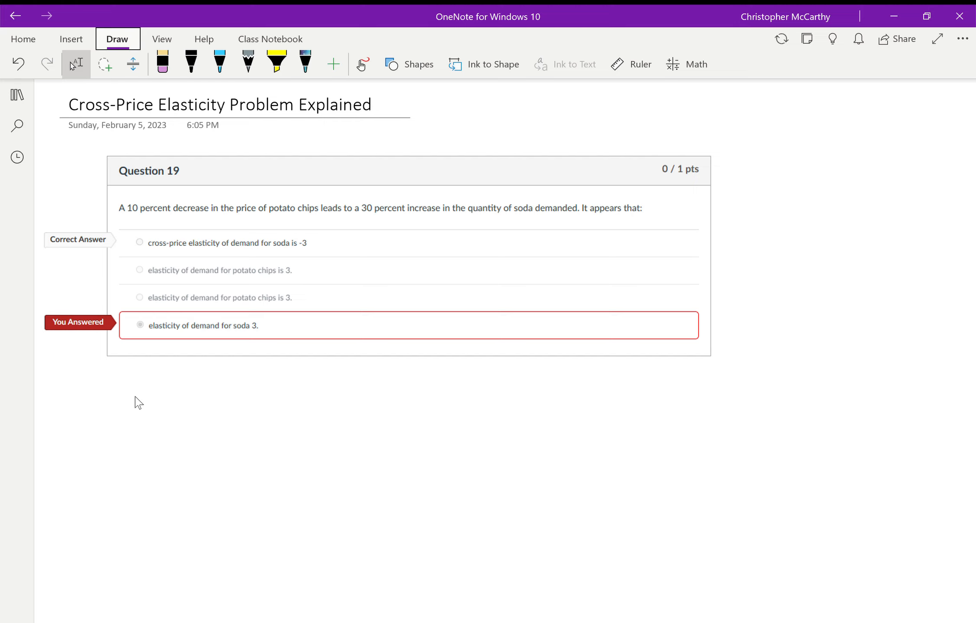
With the black pen, handwrite '-10% P potato chips' below the question
left_click(190, 64)
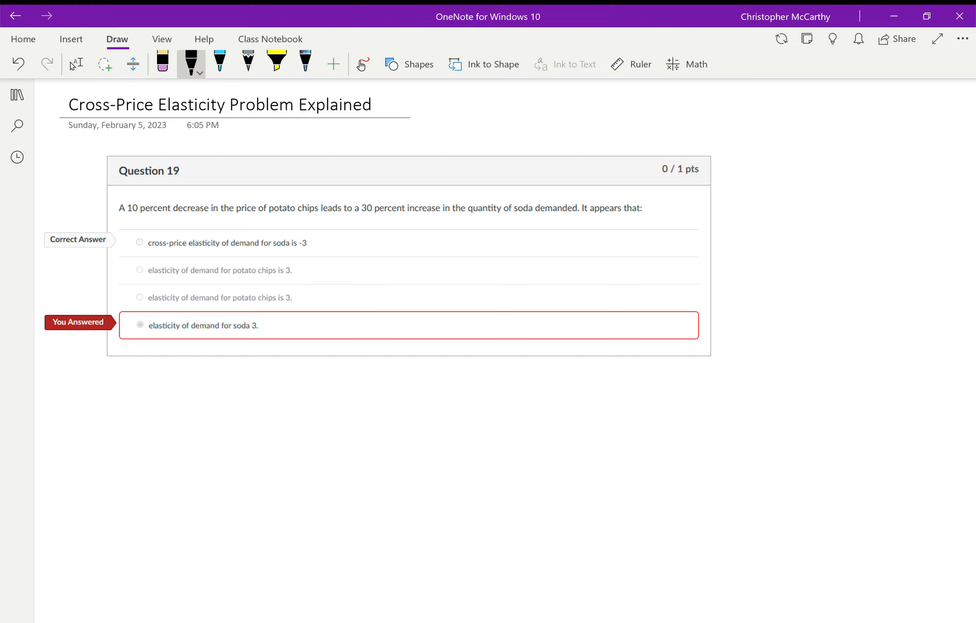
left_click_drag(478, 387, 473, 422)
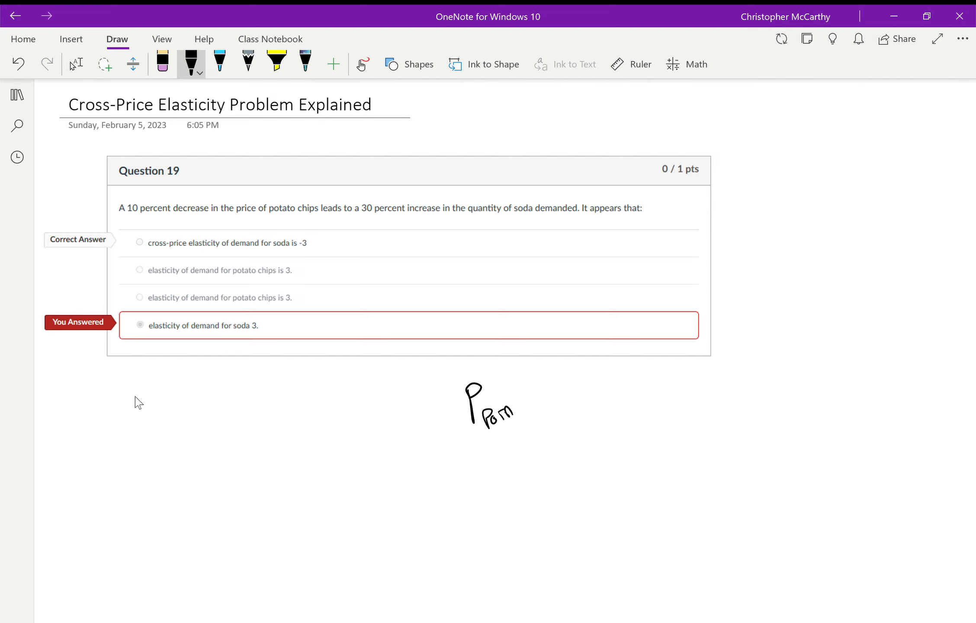
left_click_drag(486, 399, 517, 435)
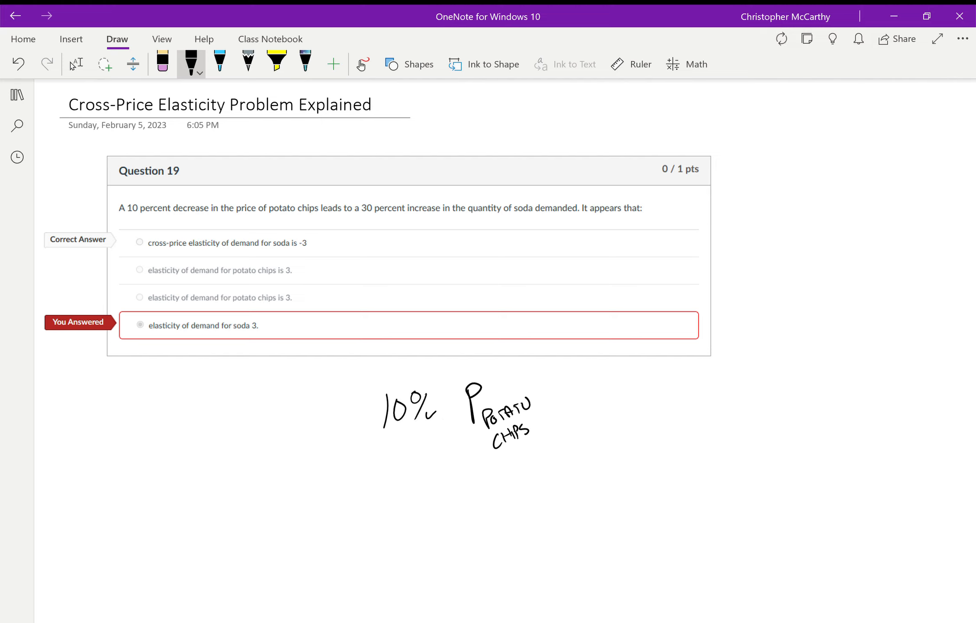
left_click_drag(369, 414, 383, 410)
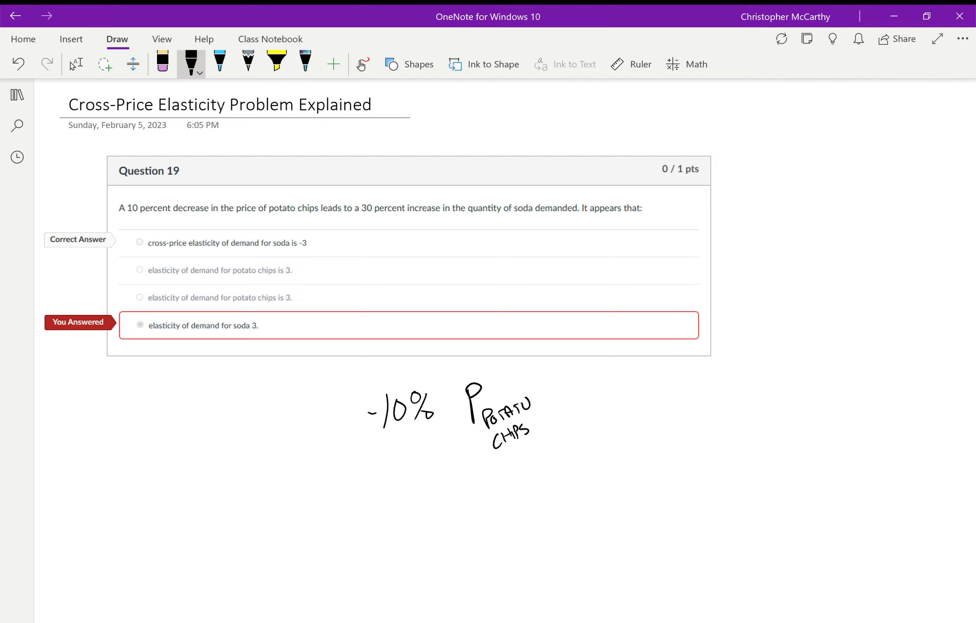
Continue the line with an implication arrow and '+30% Q soda'
left_click_drag(557, 400, 584, 400)
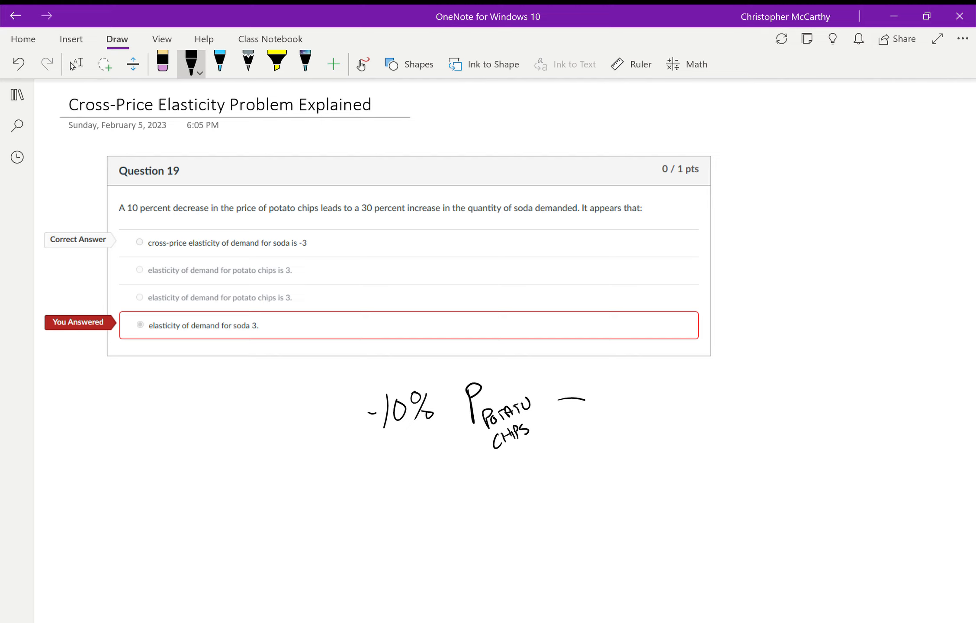
left_click_drag(557, 404, 632, 409)
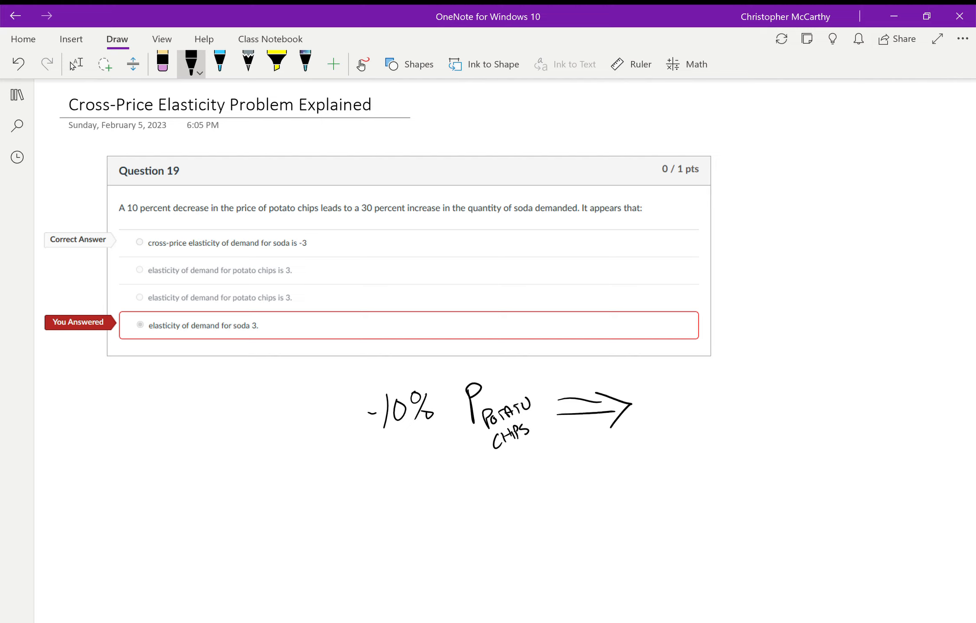
left_click_drag(646, 405, 646, 417)
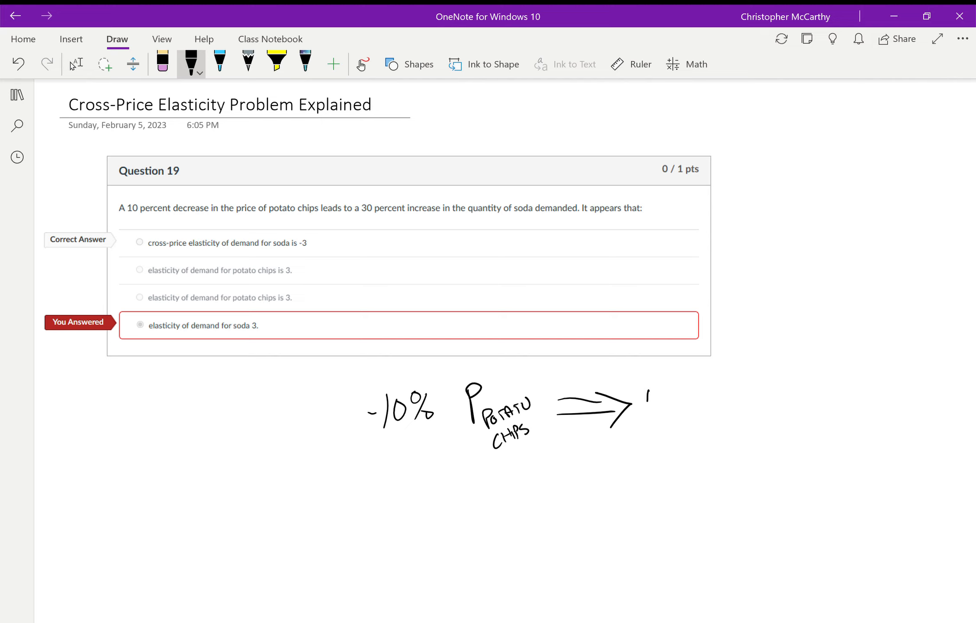
left_click_drag(647, 399, 716, 423)
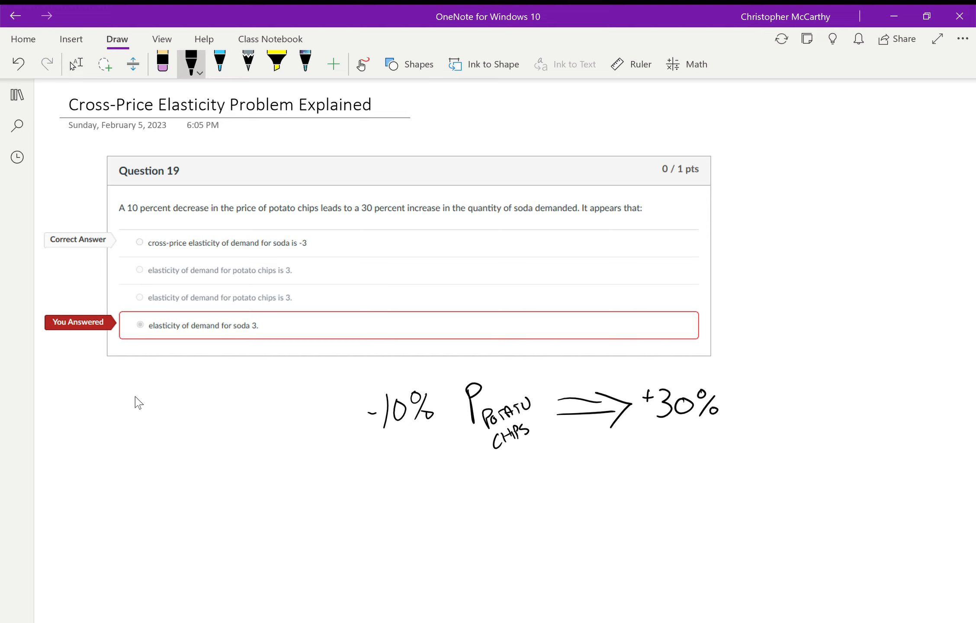
left_click_drag(735, 398, 791, 426)
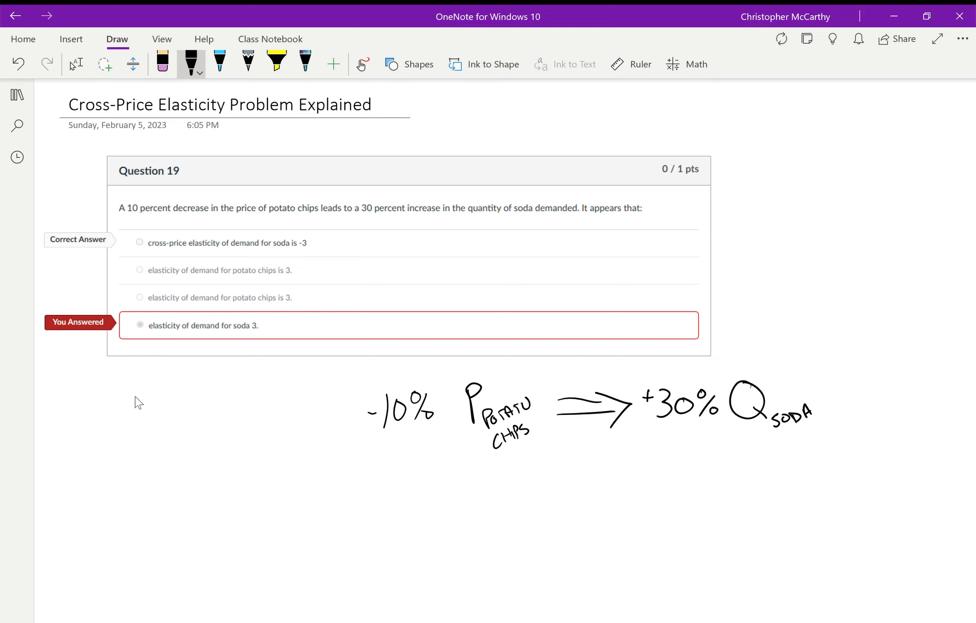
Circle 'price of potato chips' and underline 'leads' in the question
left_click_drag(255, 194, 305, 194)
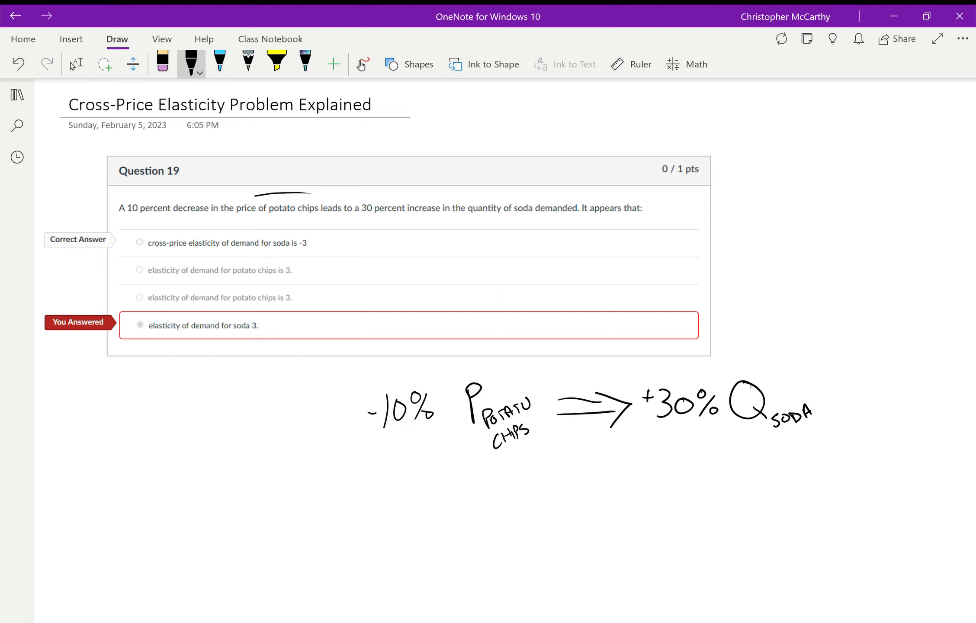
left_click_drag(249, 206, 315, 214)
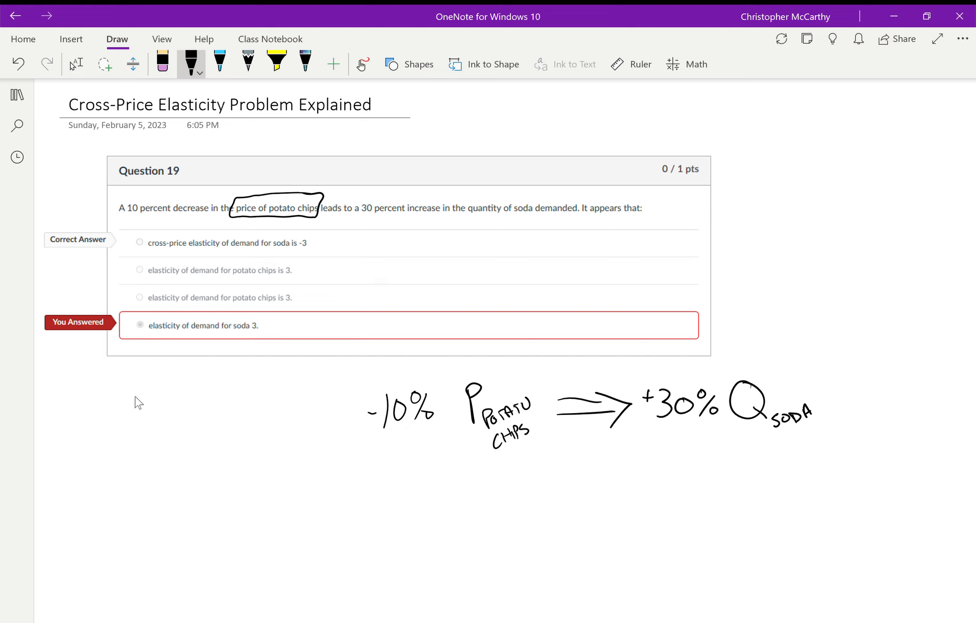
left_click_drag(329, 217, 341, 217)
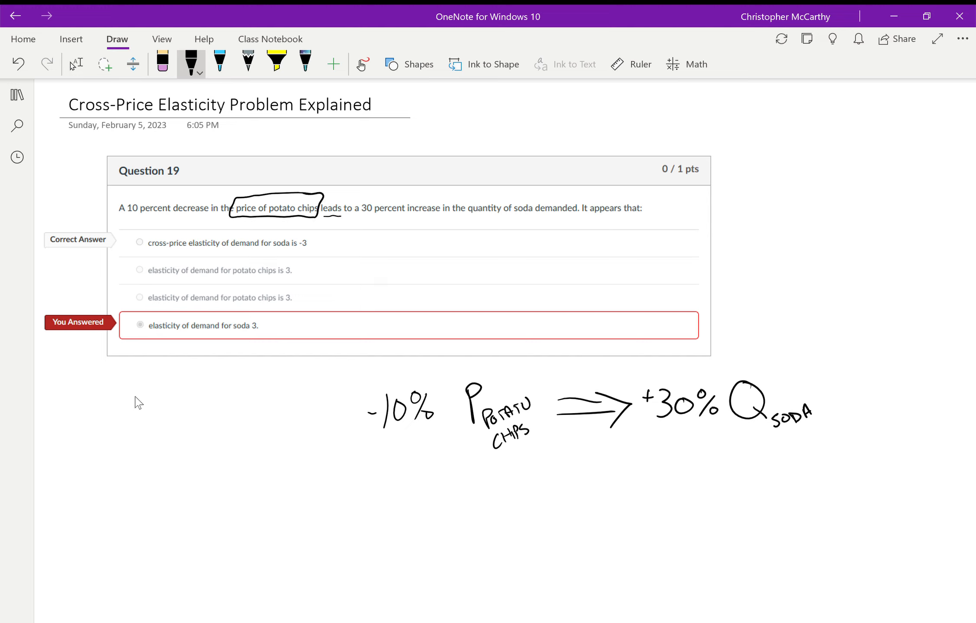
Circle 'quantity of soda', strike through the wrong answers, and circle -3
left_click_drag(460, 194, 532, 197)
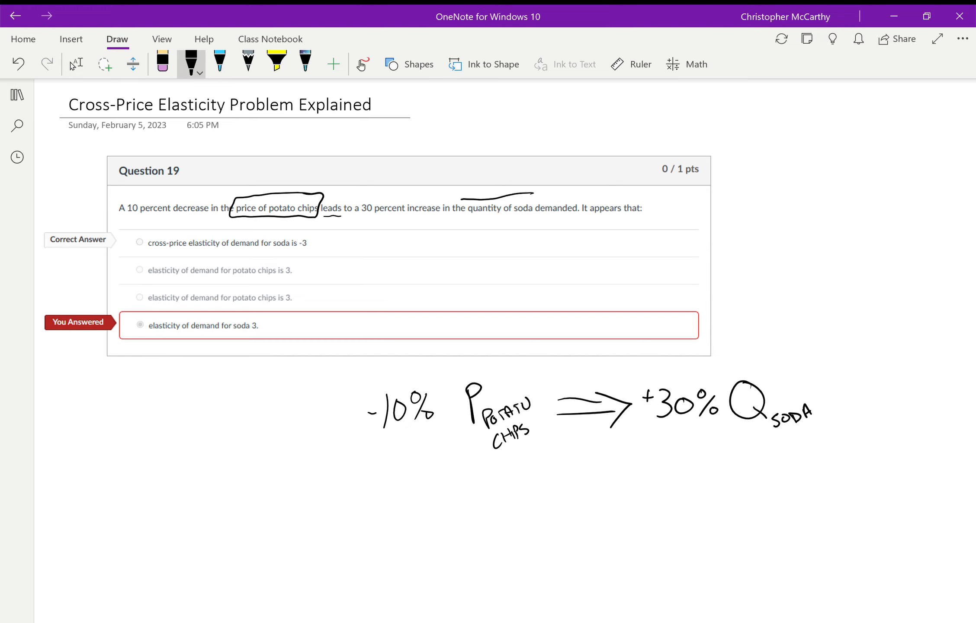
left_click_drag(464, 206, 532, 206)
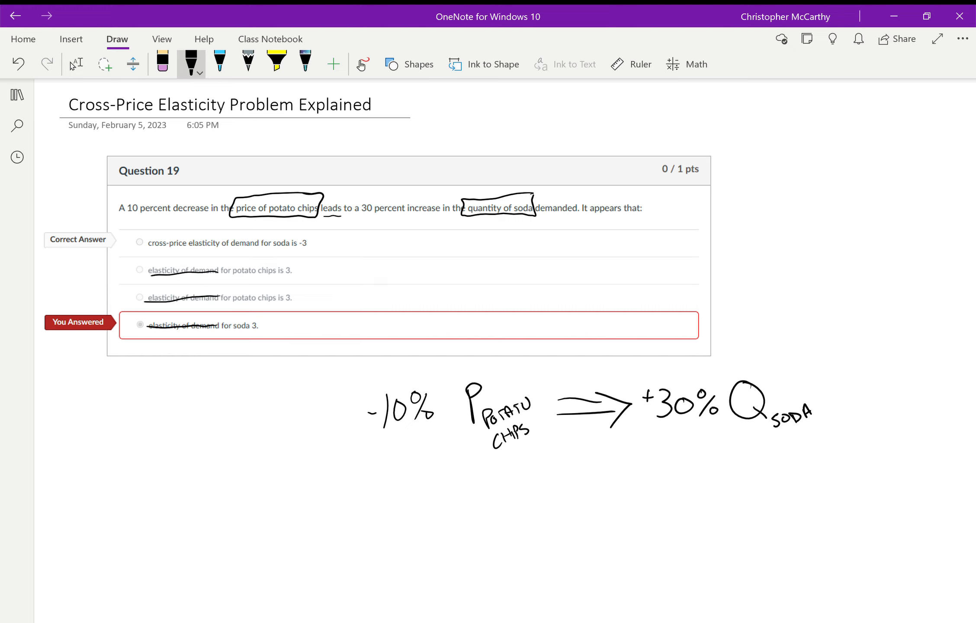
mouse_move(138, 402)
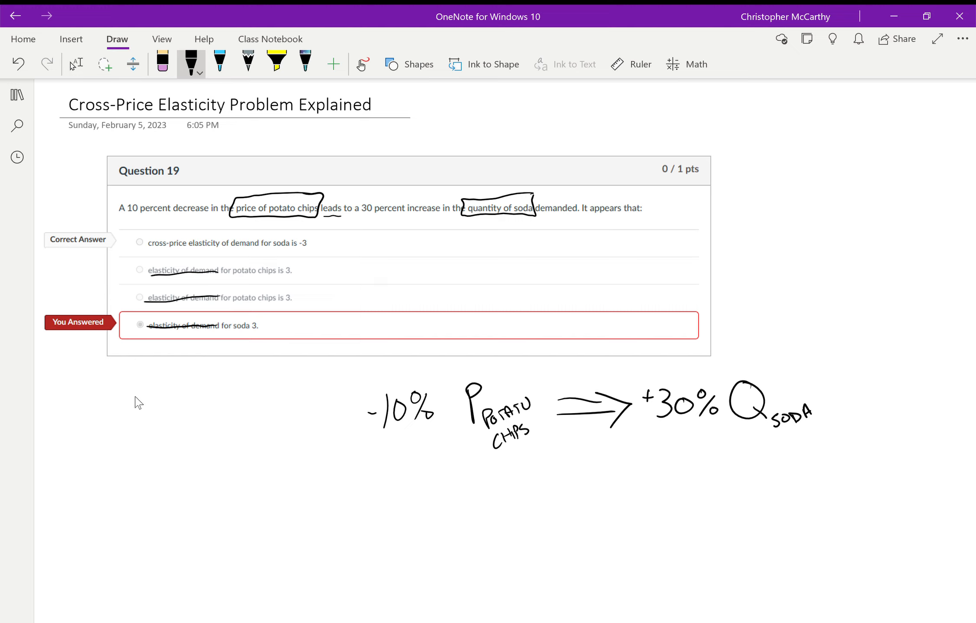
left_click_drag(295, 233, 315, 252)
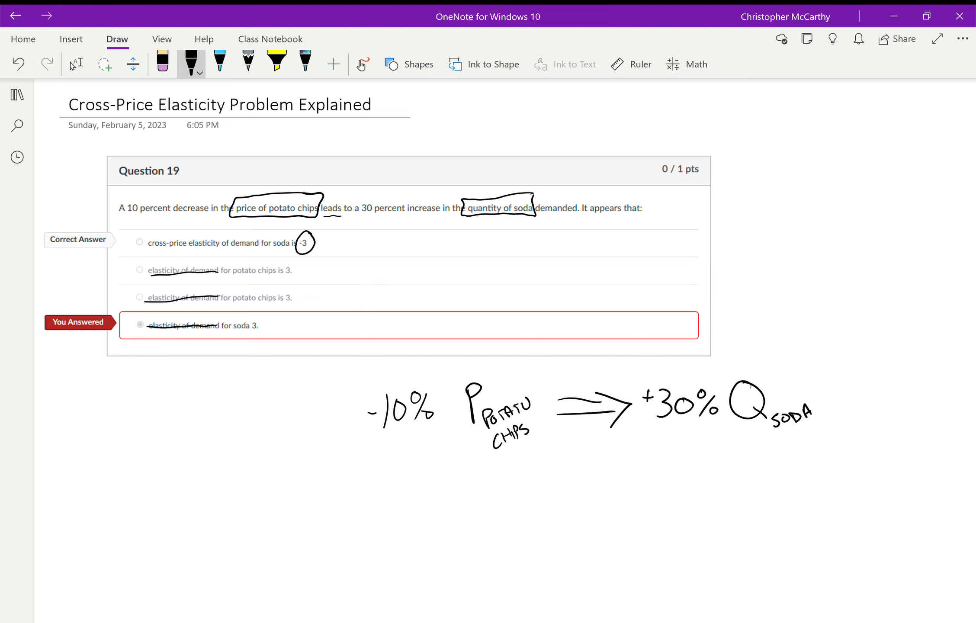
mouse_move(138, 403)
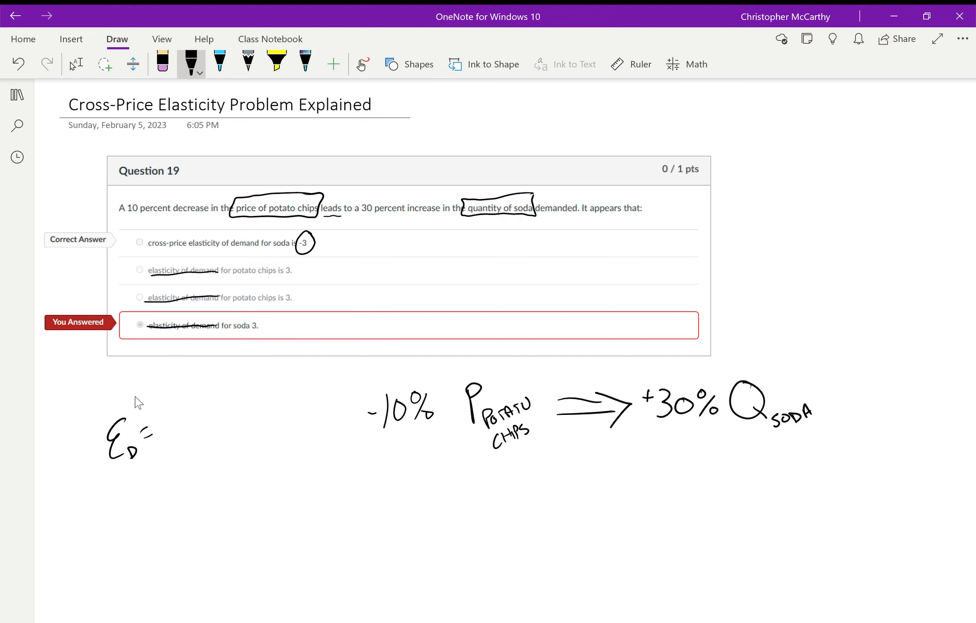
Write the own-price formula E_D = |%ΔQd / %ΔP| and begin ε x,y beside the question
left_click_drag(187, 389, 168, 448)
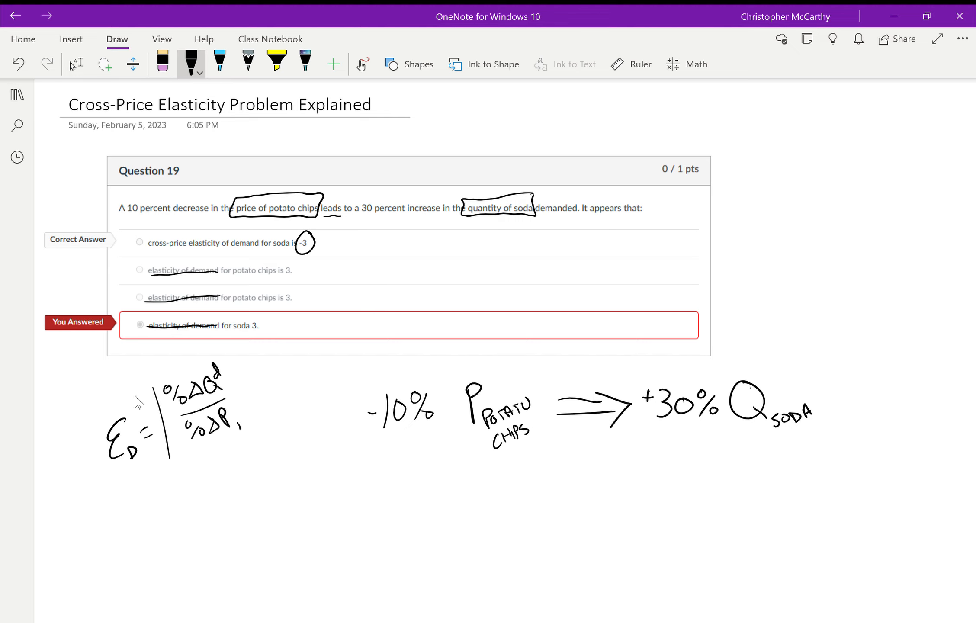
left_click_drag(232, 370, 246, 433)
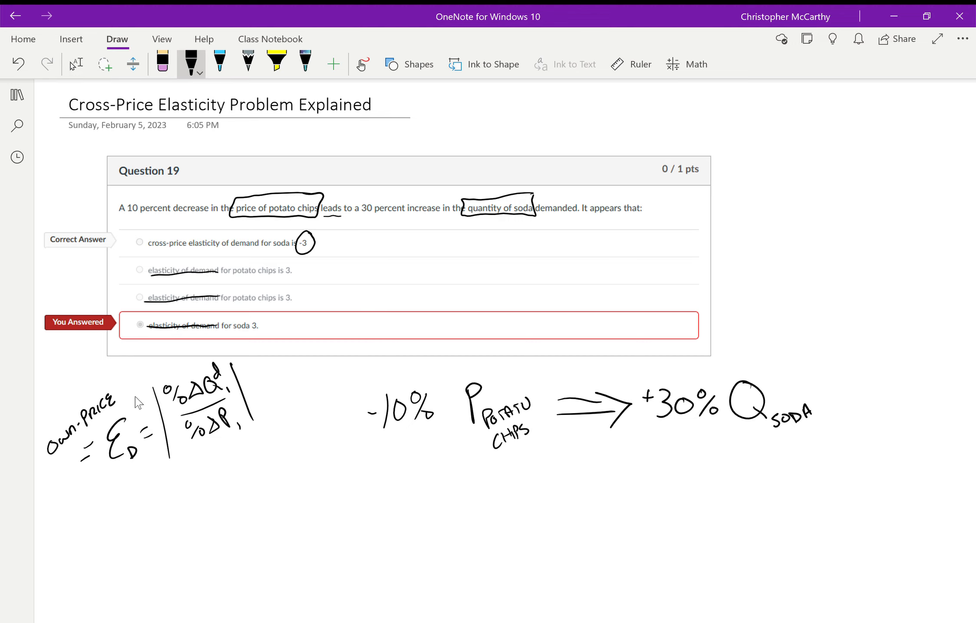
left_click_drag(45, 498, 65, 504)
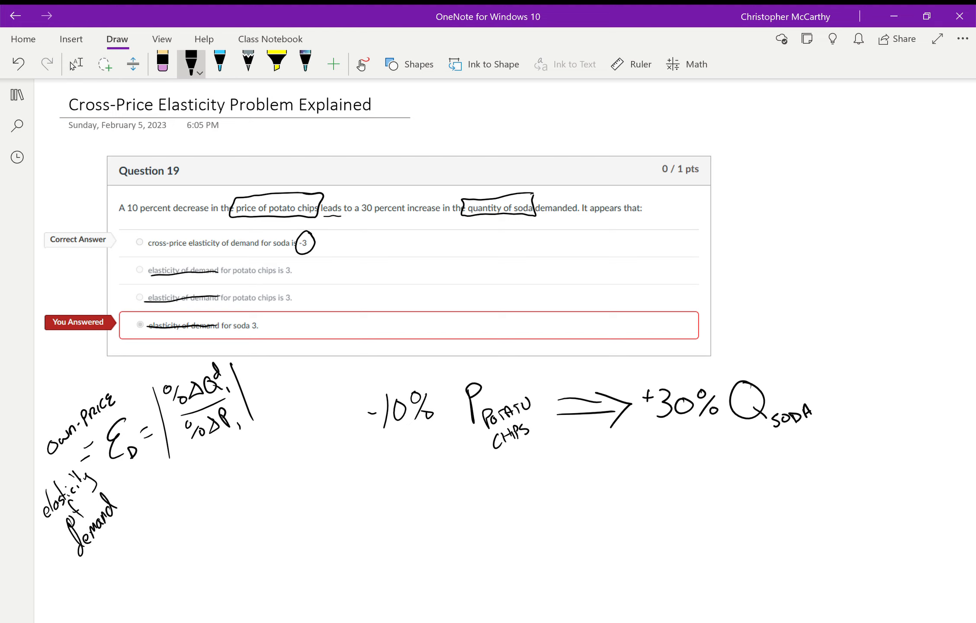
left_click_drag(766, 227, 753, 261)
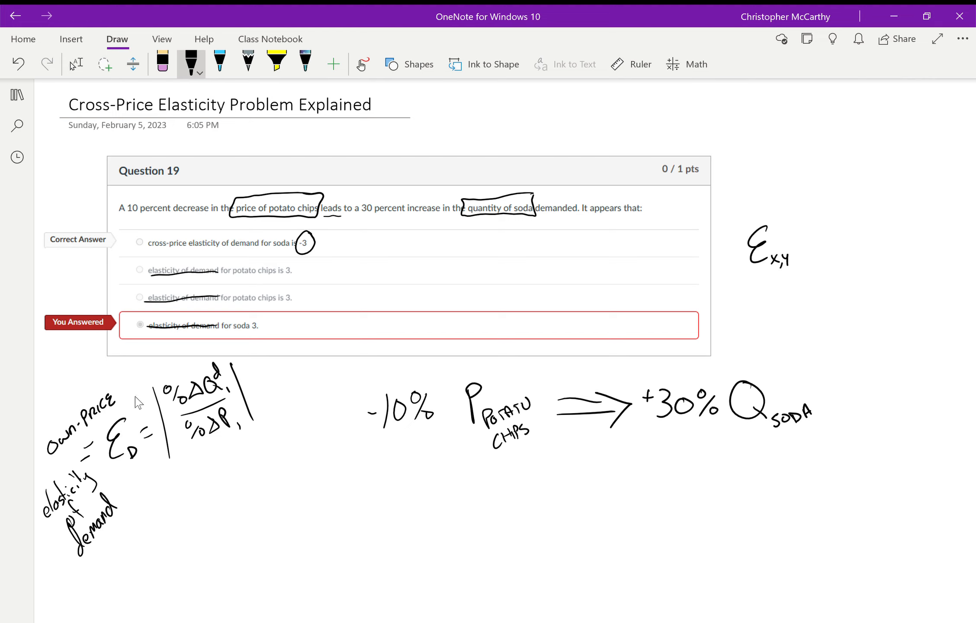
Write '= %ΔQd_x / %ΔP_y' after ε x,y and substitute +30% in blue
left_click_drag(800, 240, 815, 240)
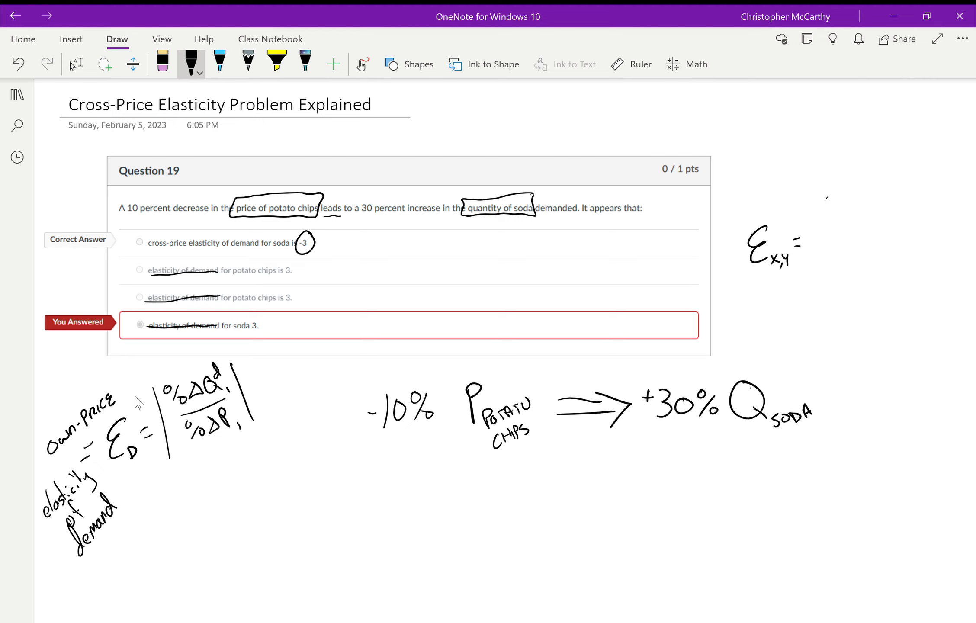
left_click_drag(806, 196, 872, 211)
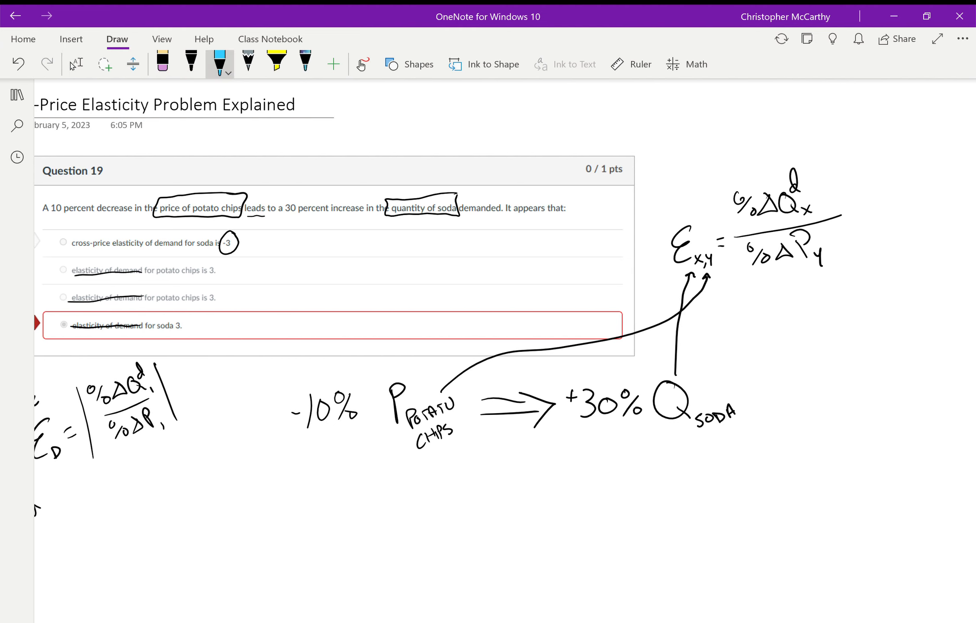
left_click_drag(846, 212, 862, 210)
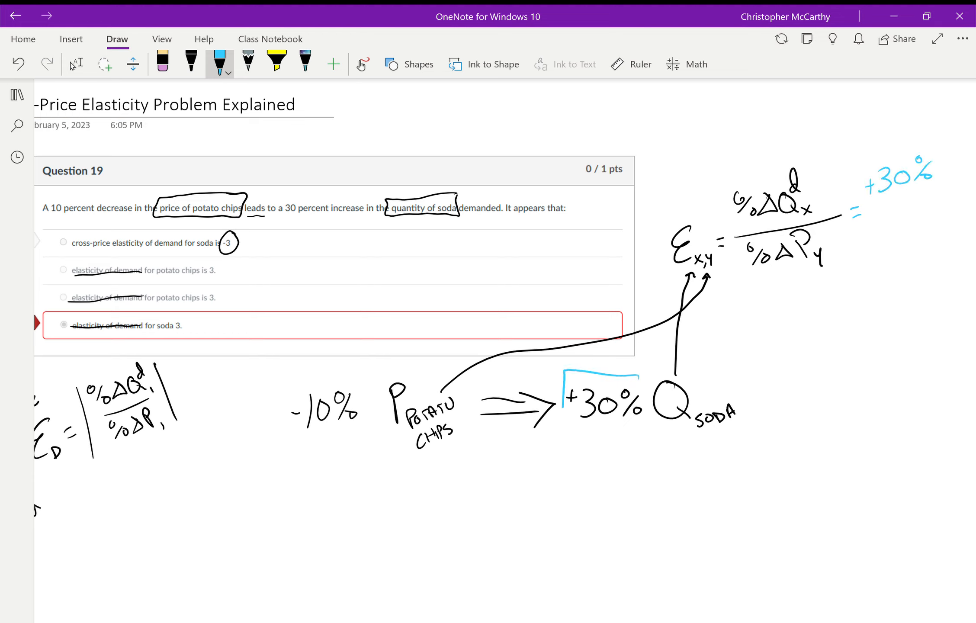
Box the +30% soda change in blue and the -10% chips change in orange
left_click_drag(563, 373, 651, 436)
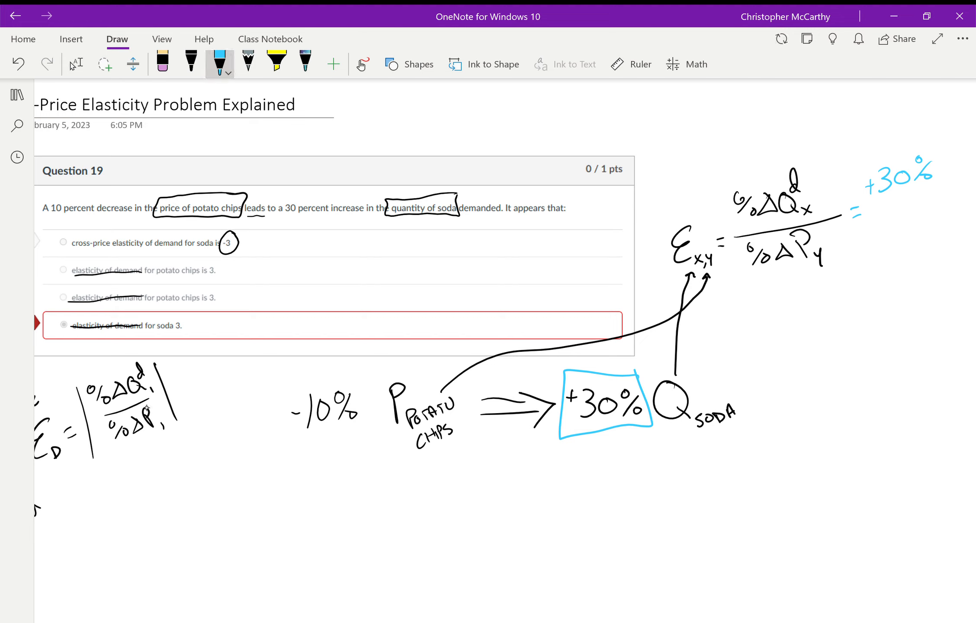
left_click(219, 64)
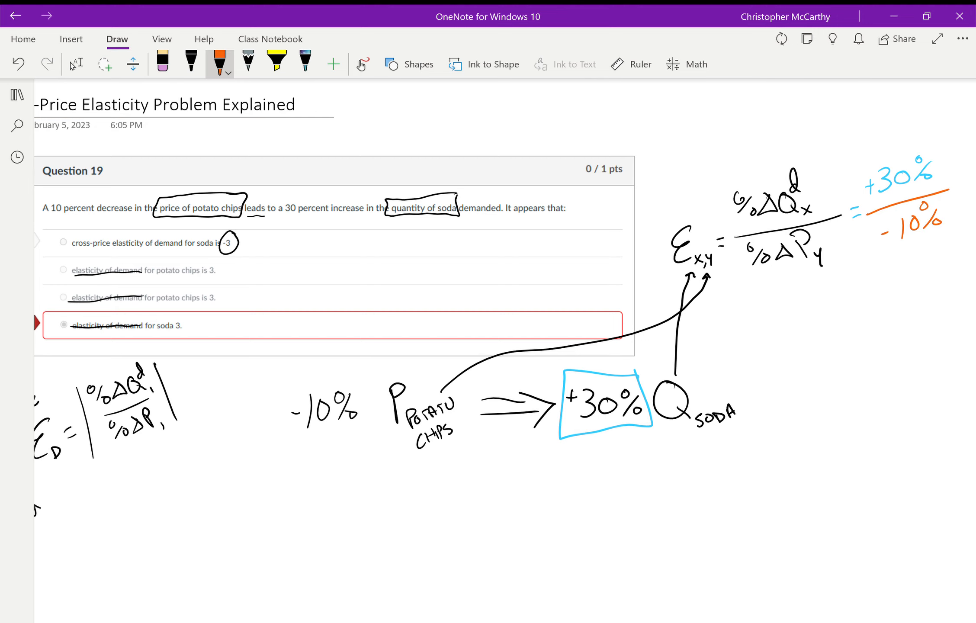
left_click_drag(259, 373, 373, 432)
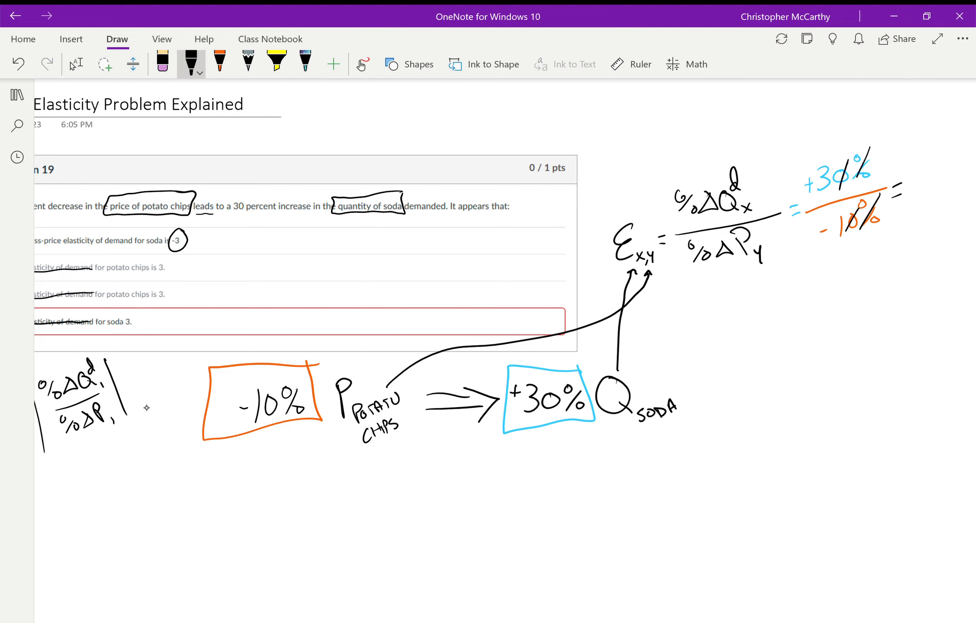
Write a boxed '= -3' result and start a new 'ε x,y =' line below
left_click_drag(906, 193, 946, 199)
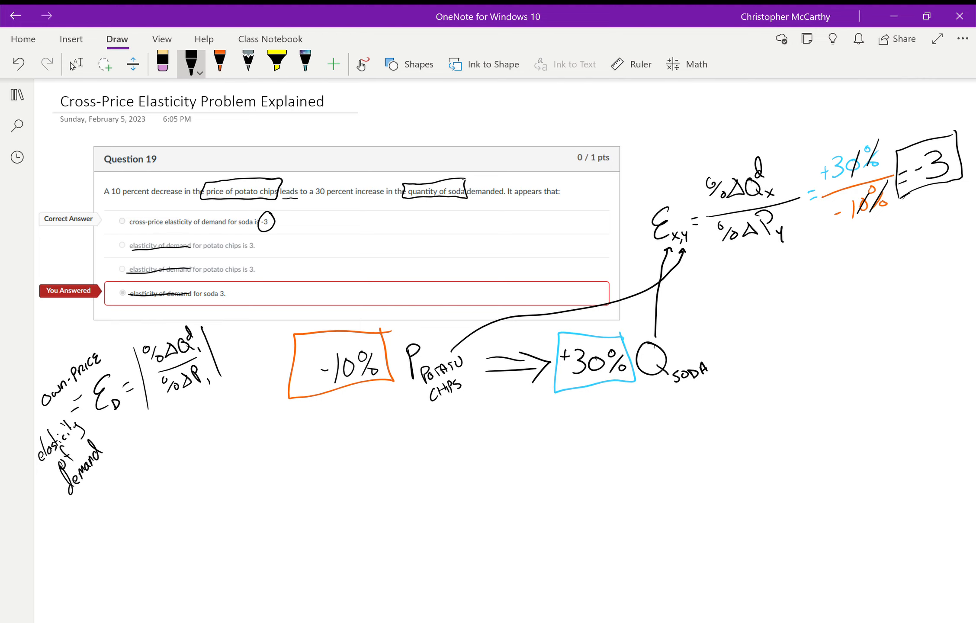
left_click_drag(769, 279, 784, 305)
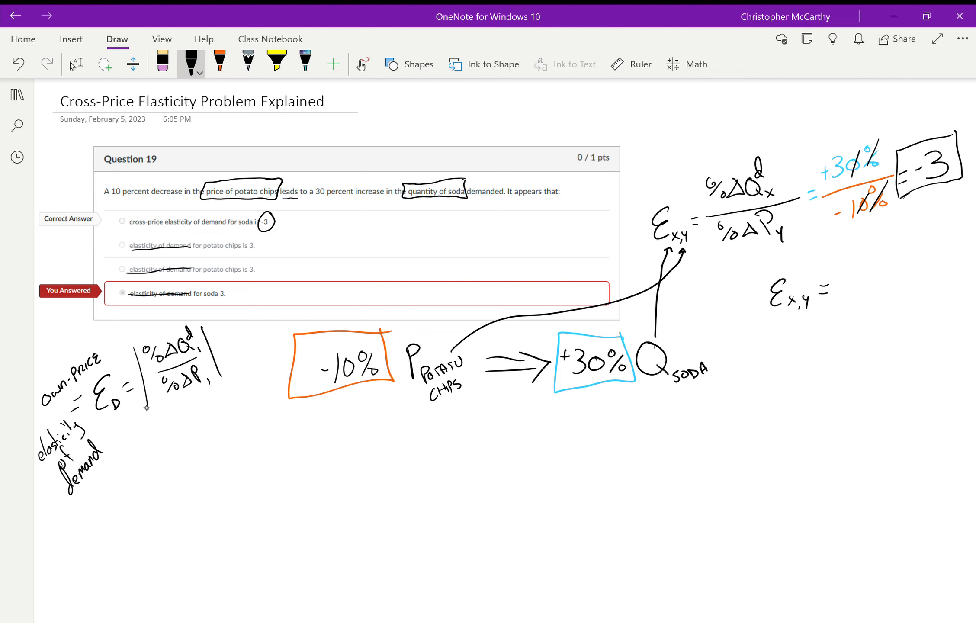
Note '-10 ⇒ complements' (↓P one good, ↑Qd another) and start '+10 ⇒ Substitutes'
left_click_drag(840, 289, 878, 290)
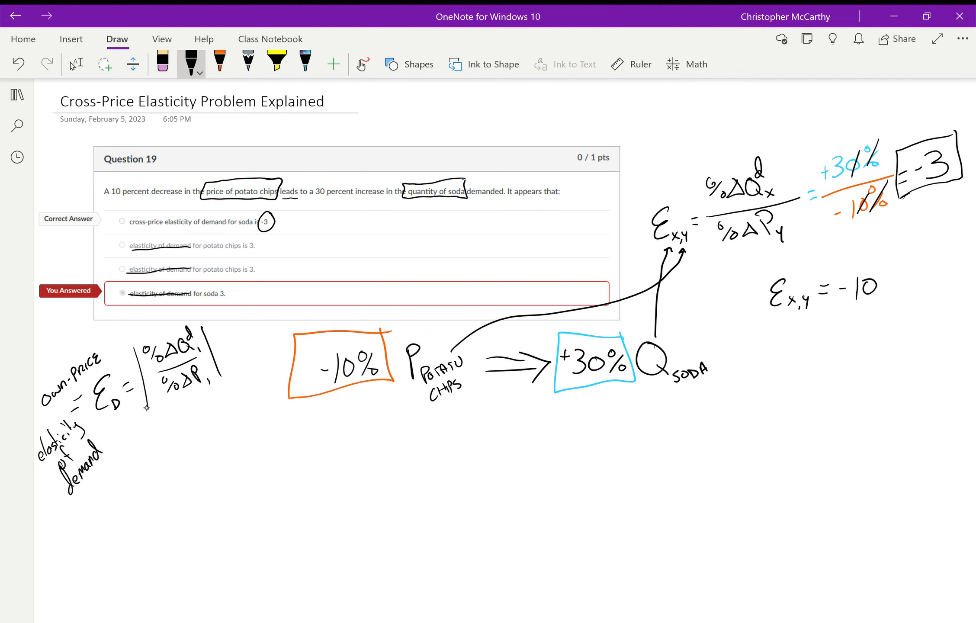
left_click_drag(884, 286, 909, 287)
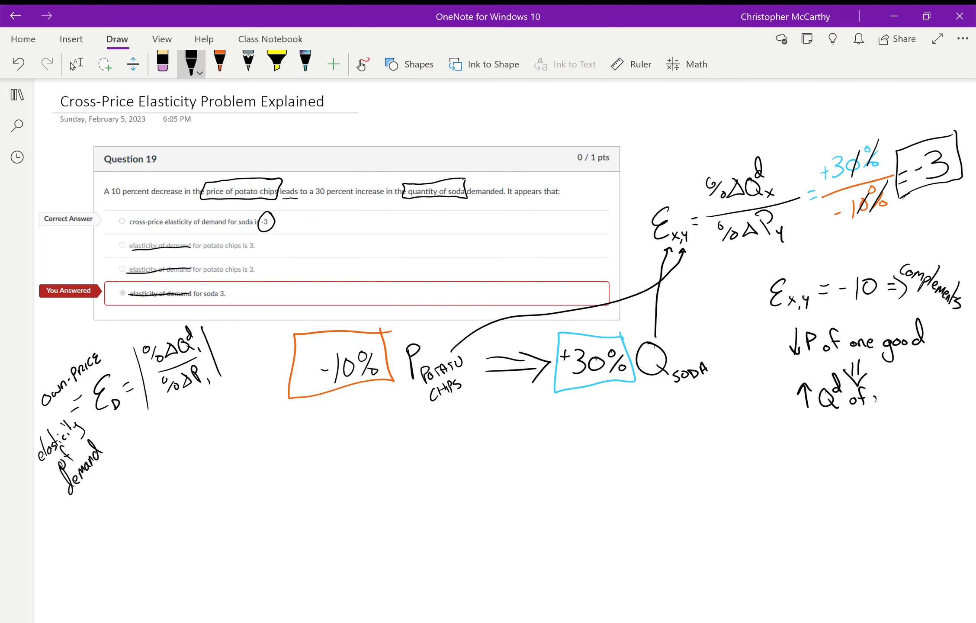
left_click_drag(859, 395, 915, 395)
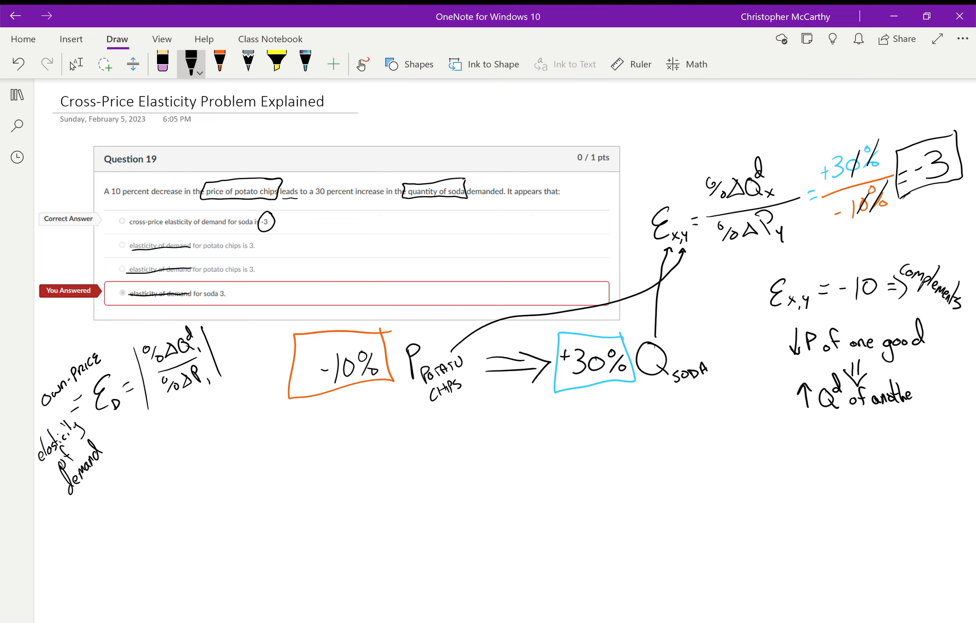
left_click_drag(910, 396, 947, 392)
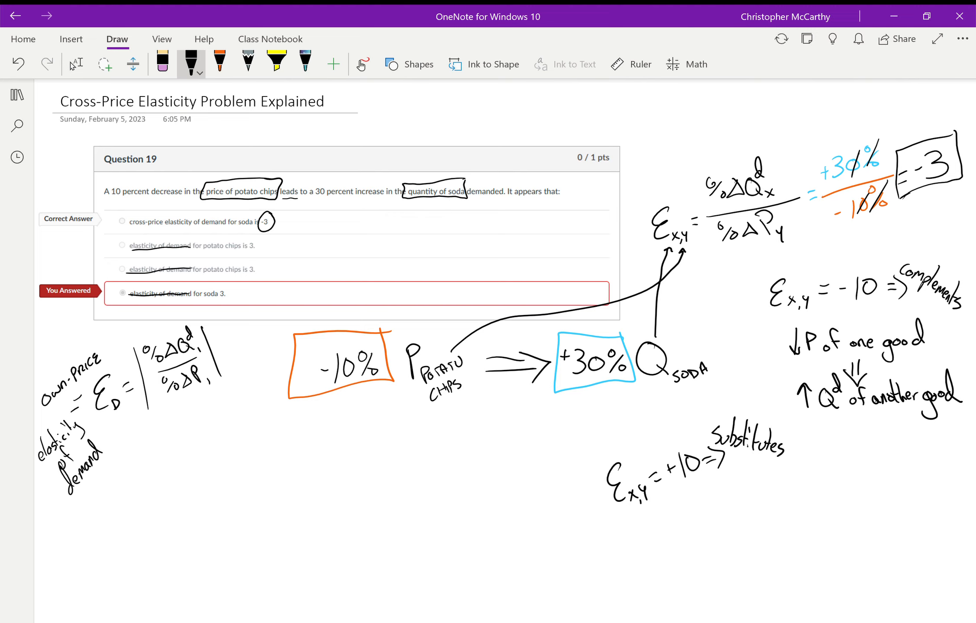
Write '↓P of one good ⇒ ↓Q of another good', add side notes, and box +10
left_click_drag(610, 529, 628, 553)
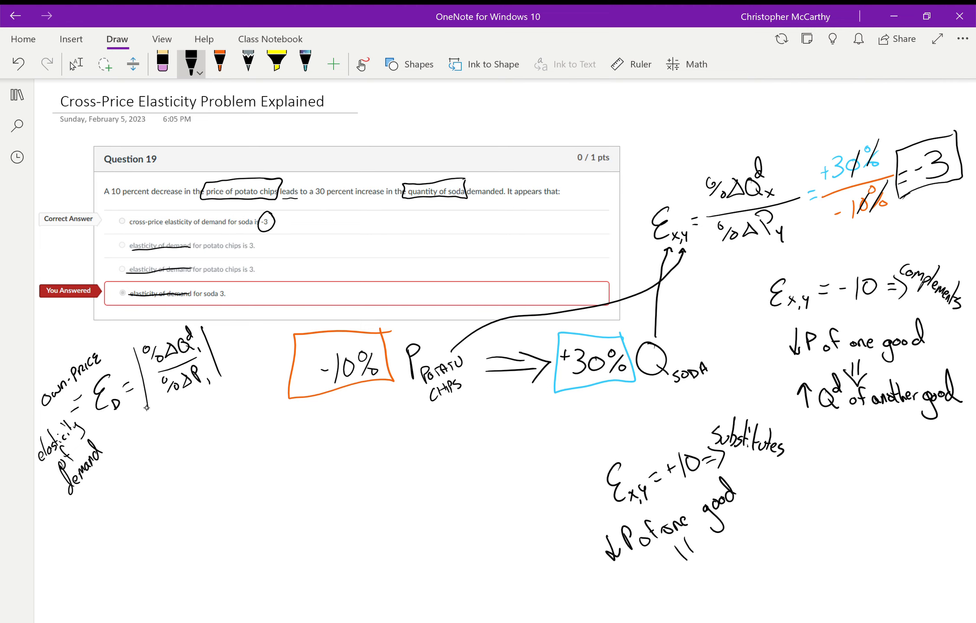
left_click_drag(701, 560, 669, 604)
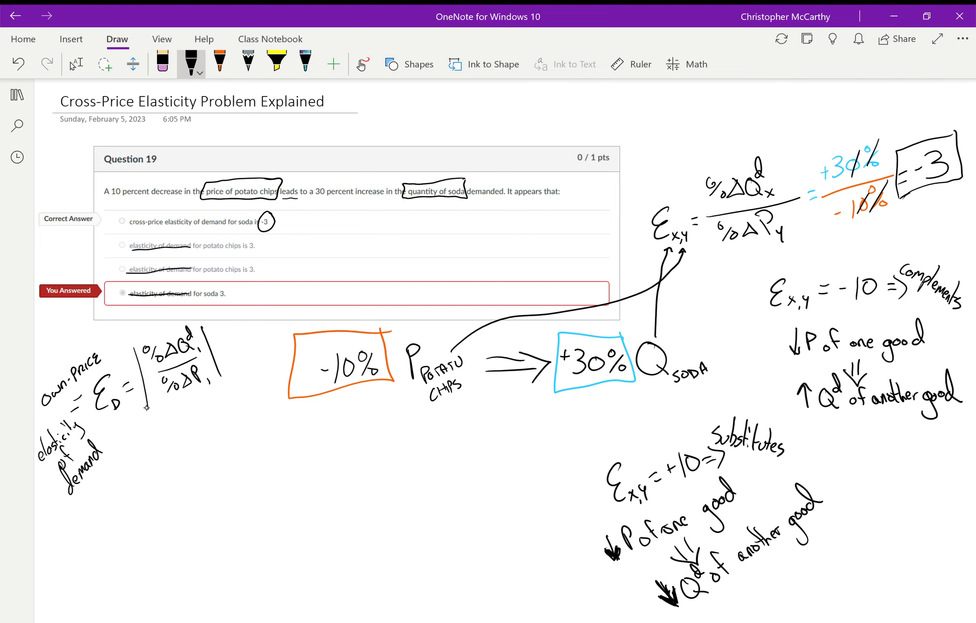
left_click_drag(725, 464, 753, 461)
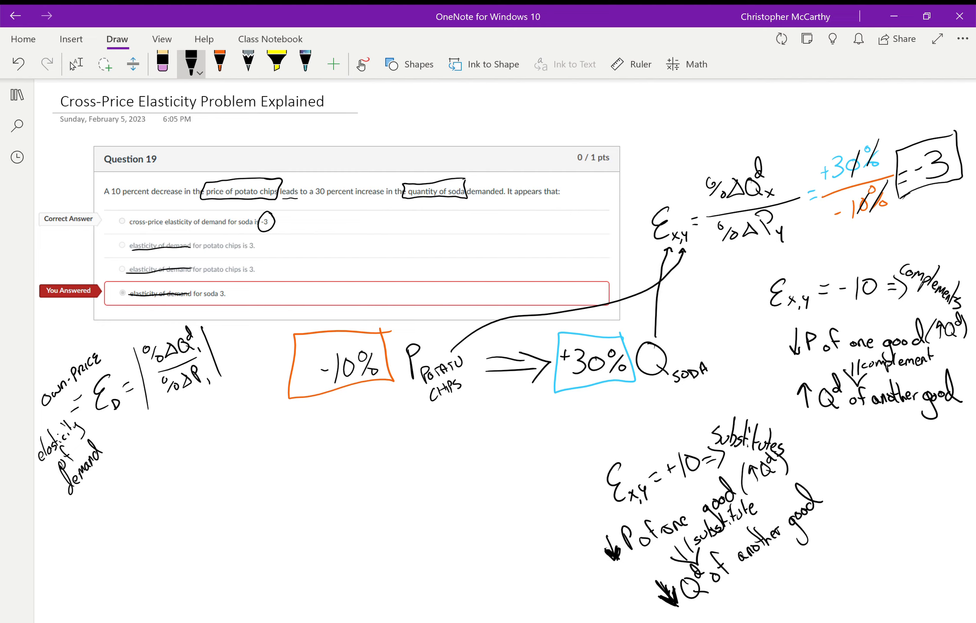
left_click_drag(659, 448, 669, 491)
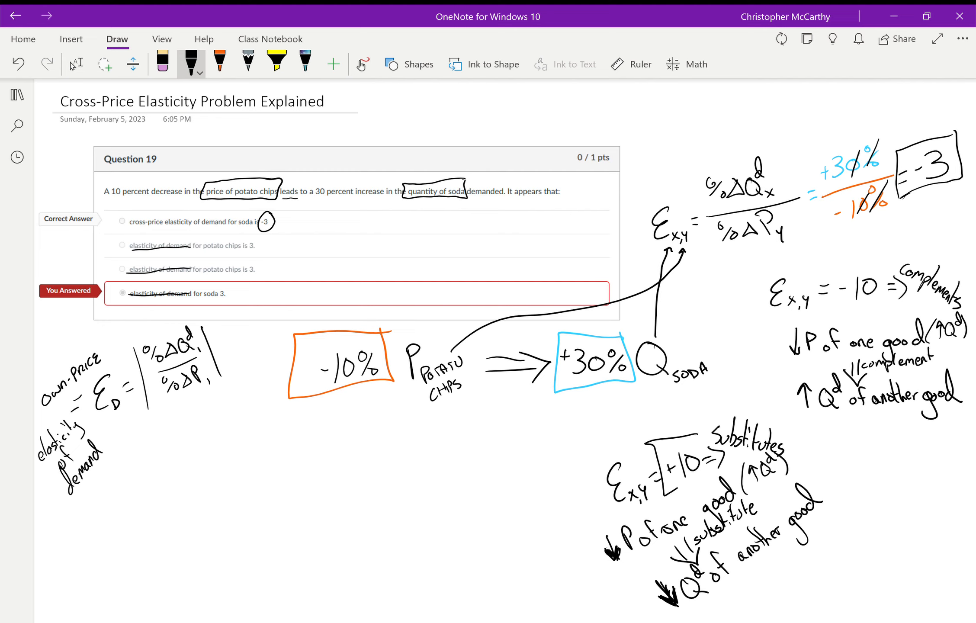
left_click_drag(660, 429, 709, 492)
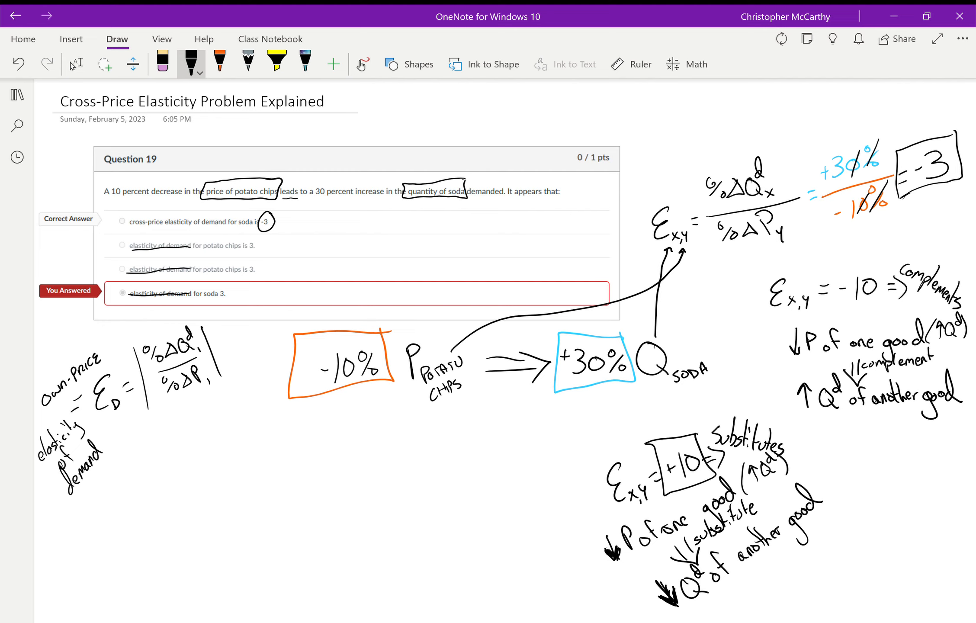